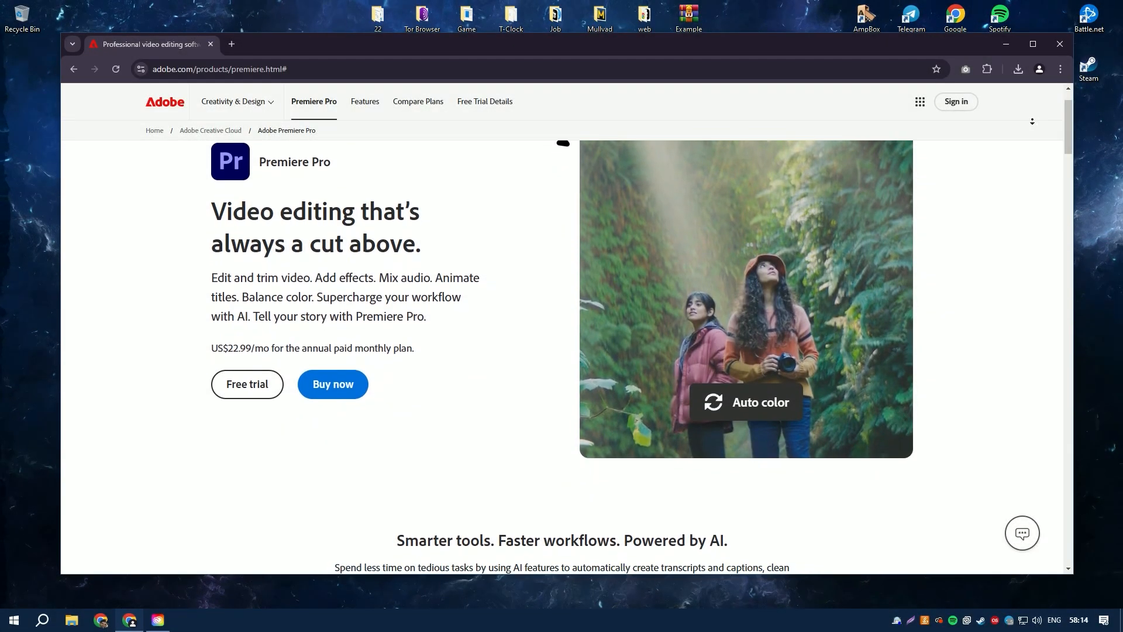
Scroll down through the Premiere Pro page's color and audio feature sections.
scroll("down", 3)
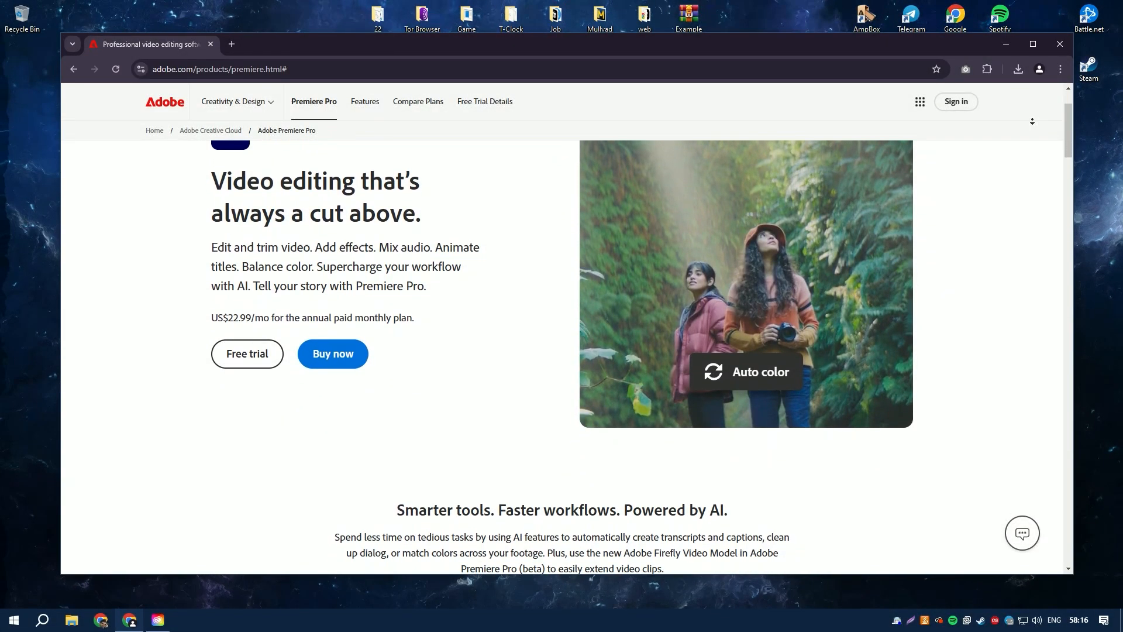
scroll("down", 3)
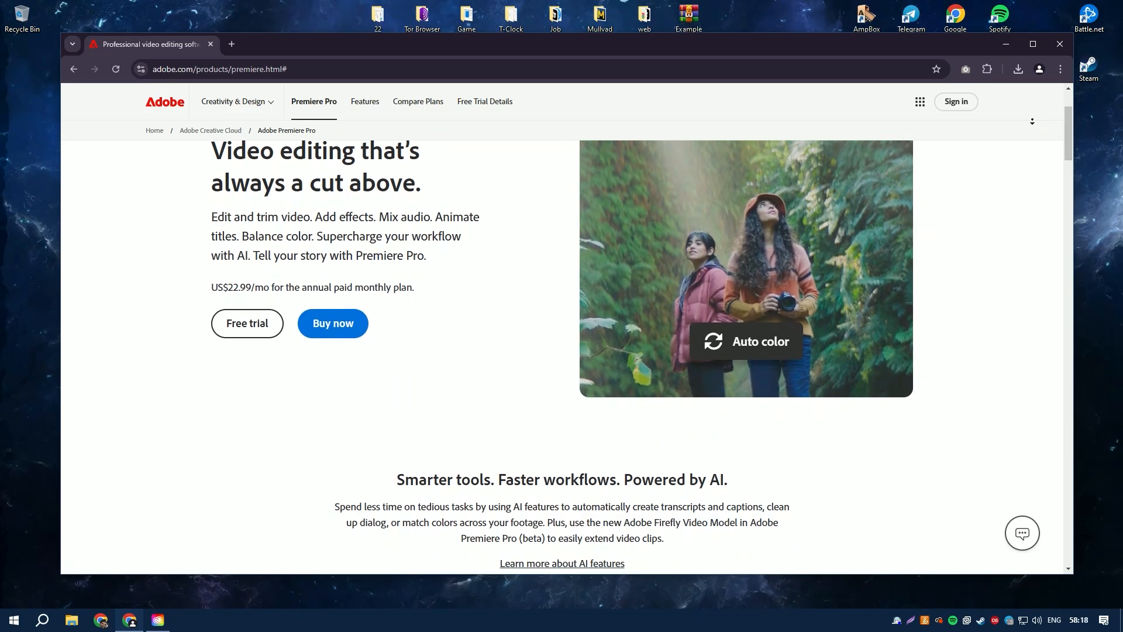
scroll("down", 3)
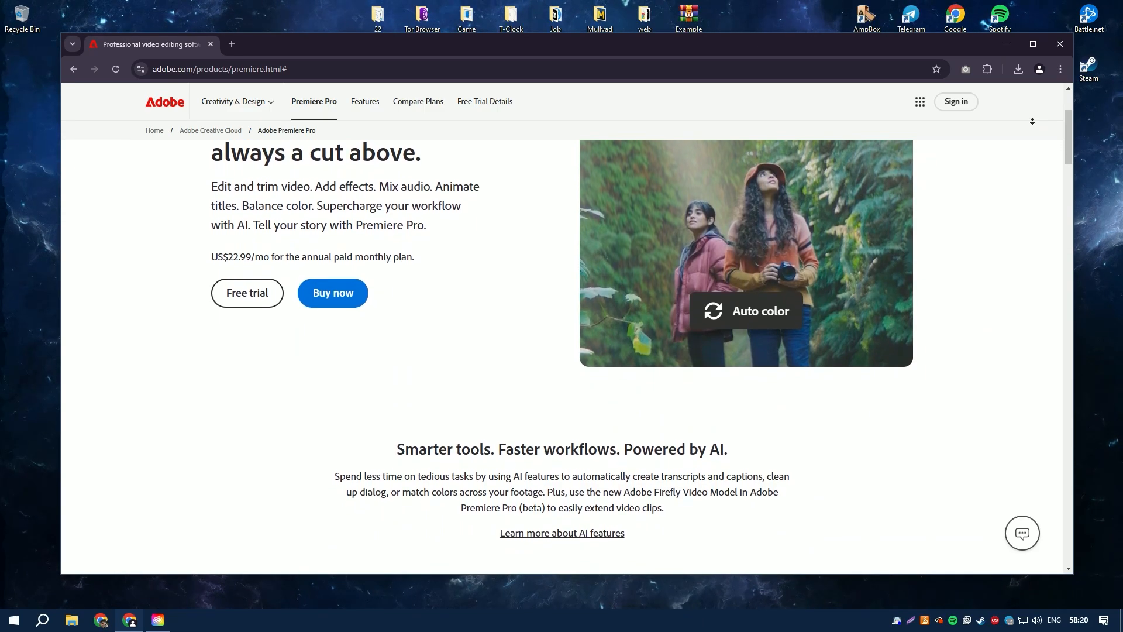
scroll("down", 3)
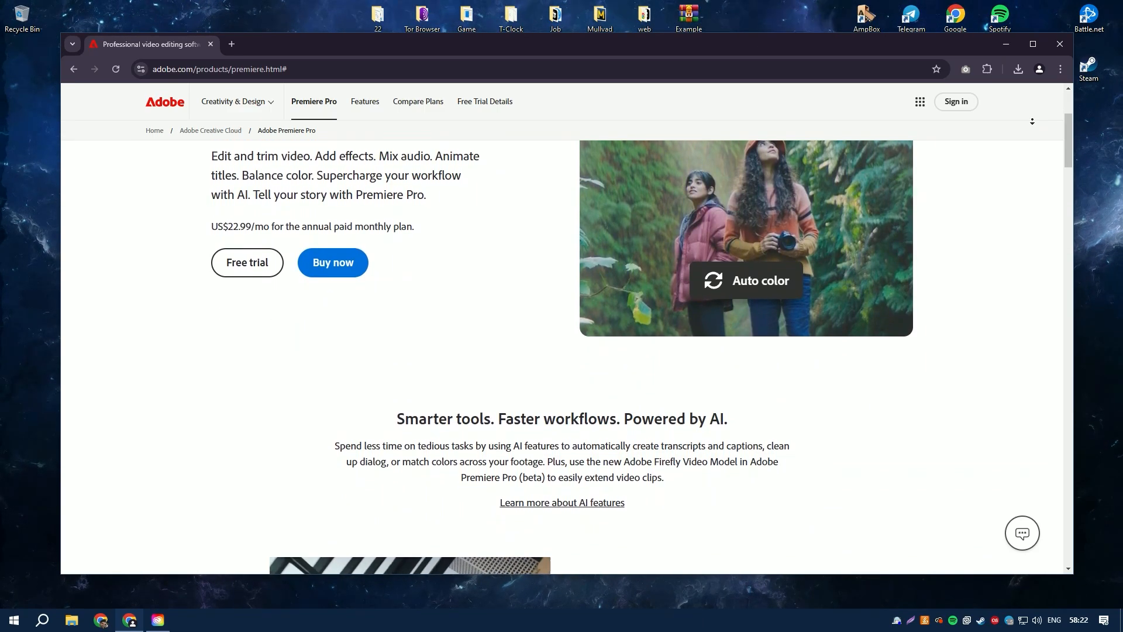
scroll("down", 3)
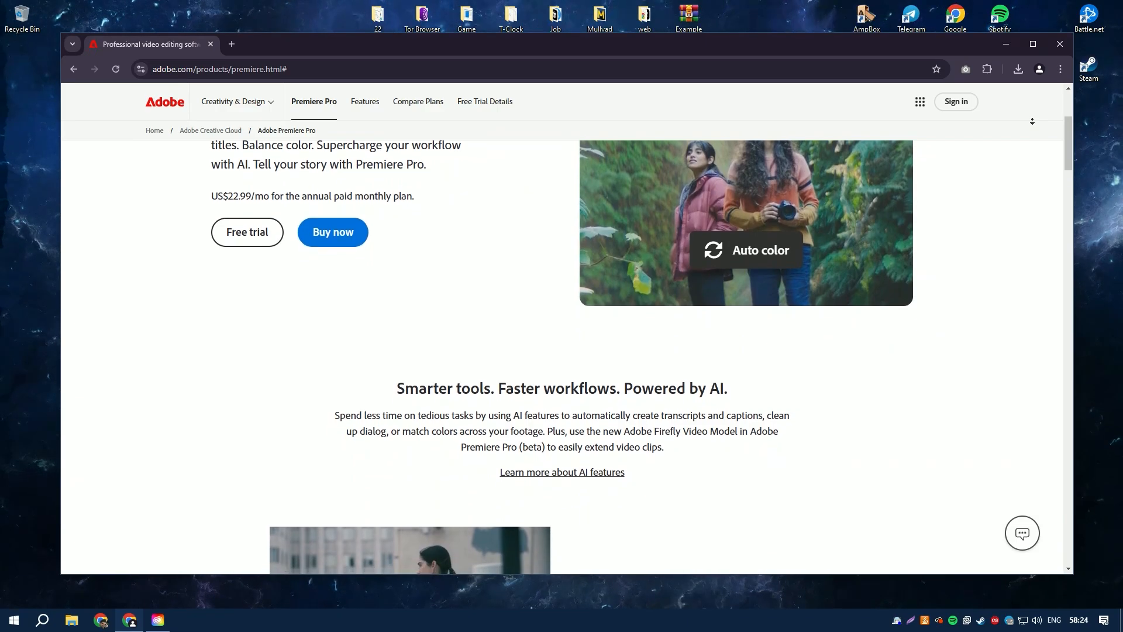
scroll("down", 3)
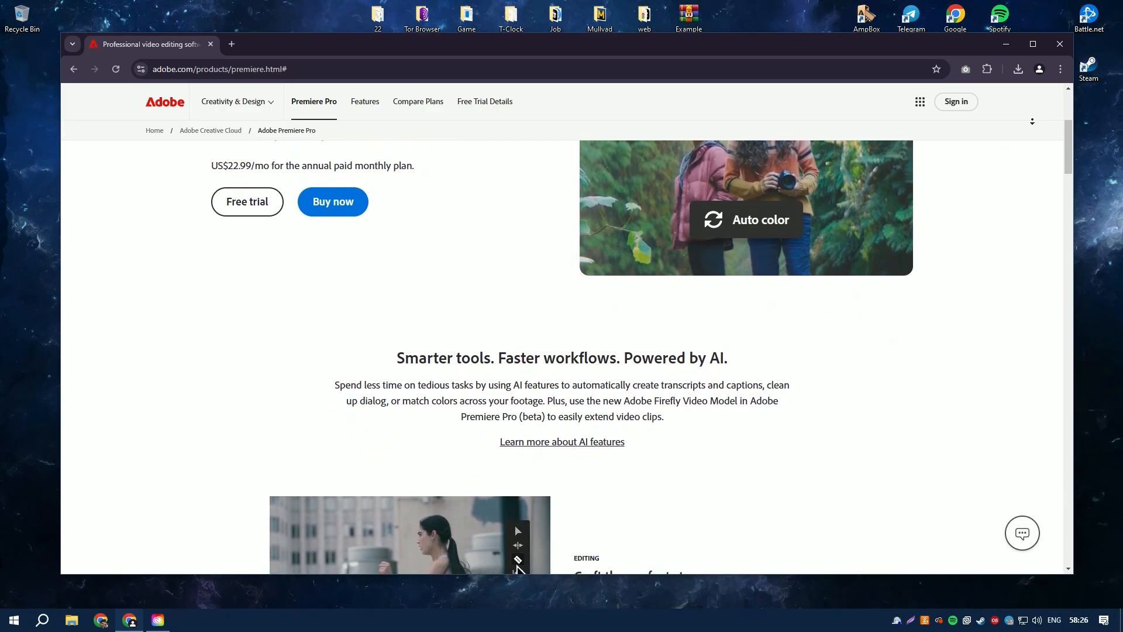
scroll("down", 3)
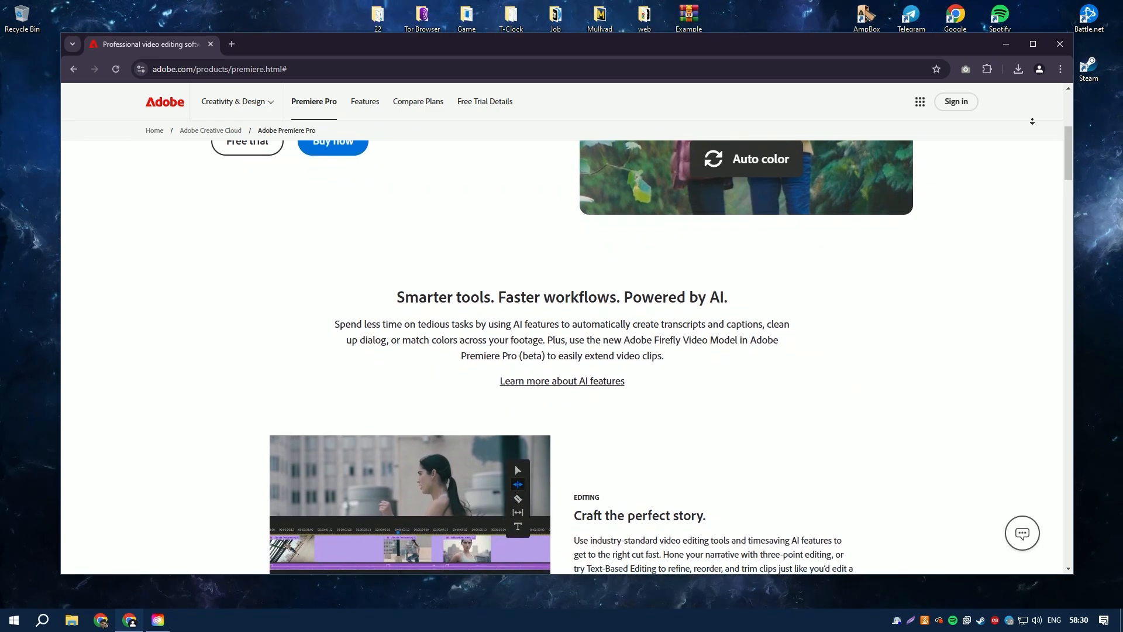
scroll("down", 3)
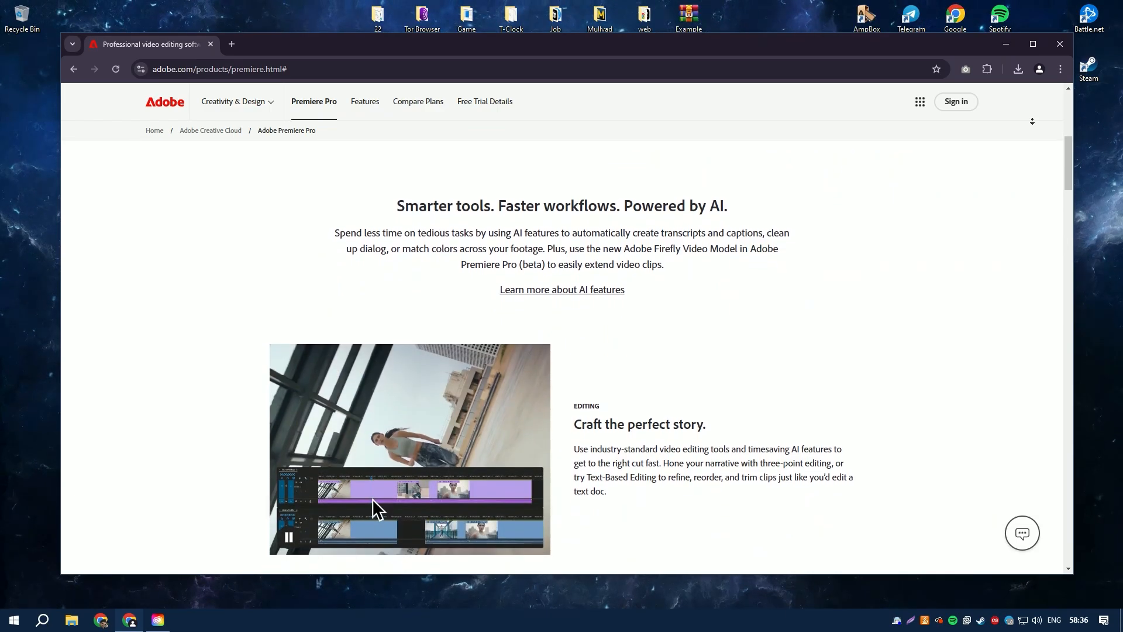
scroll("down", 3)
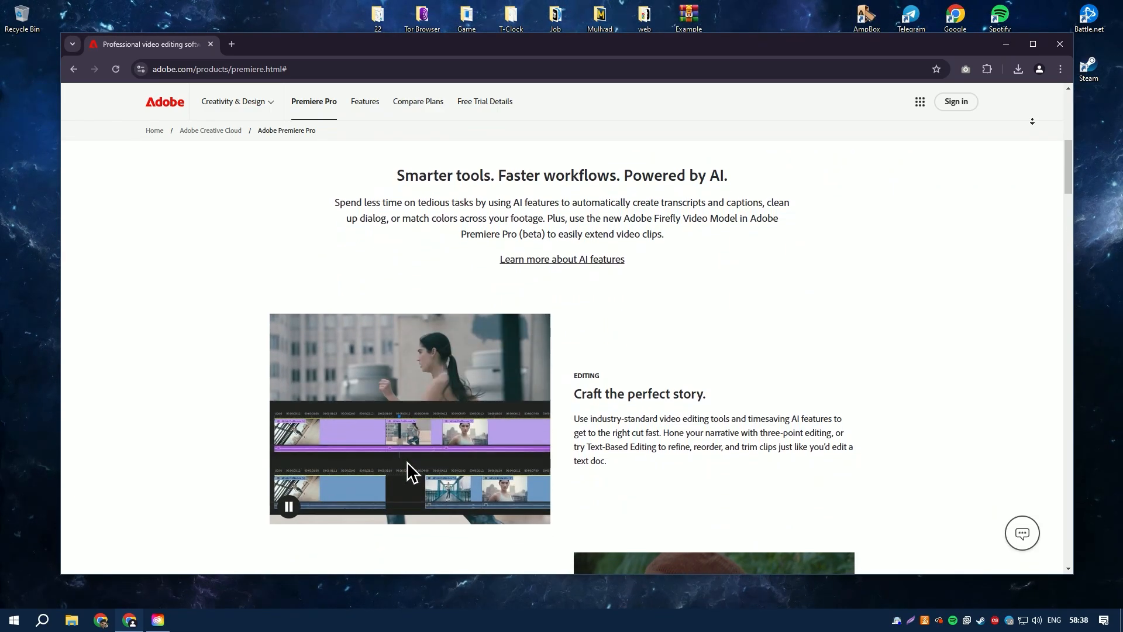
scroll("down", 3)
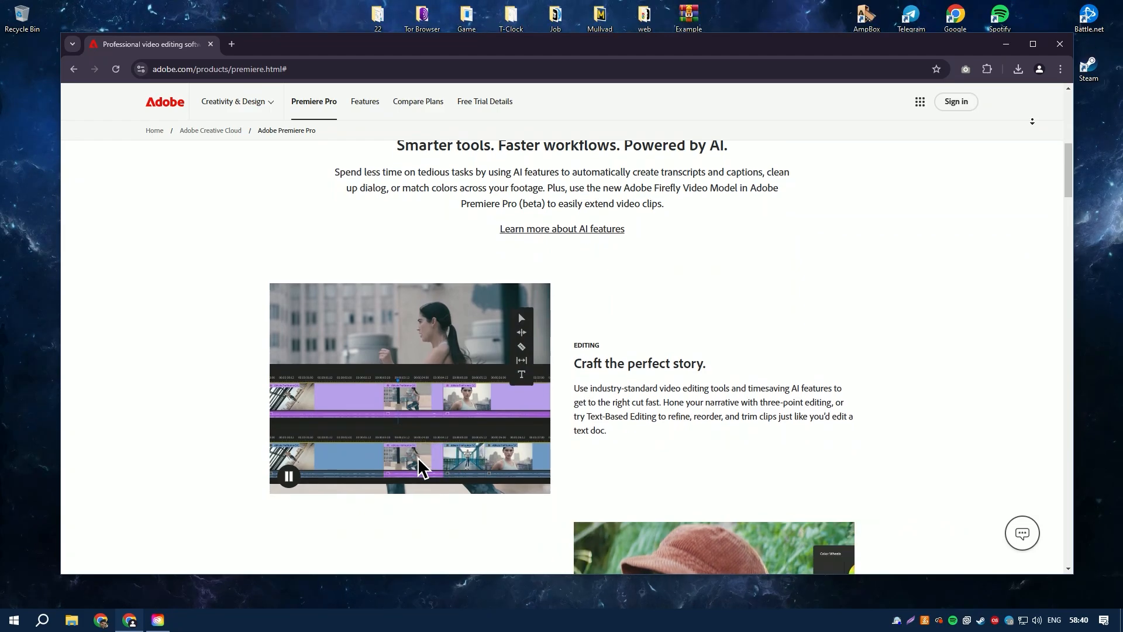
scroll("down", 3)
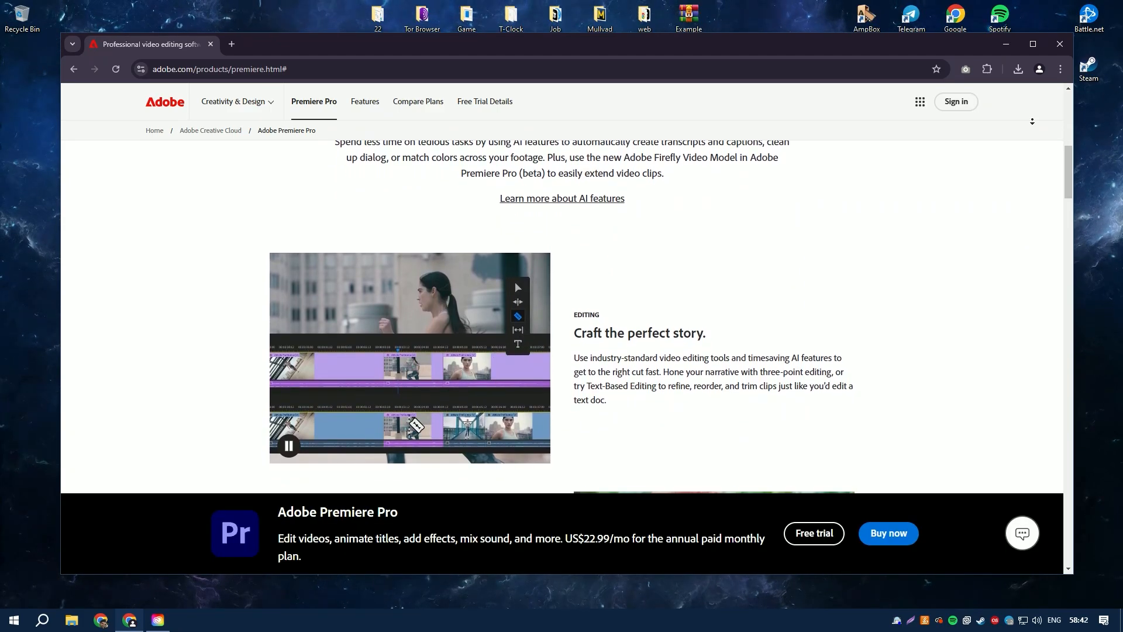
scroll("down", 3)
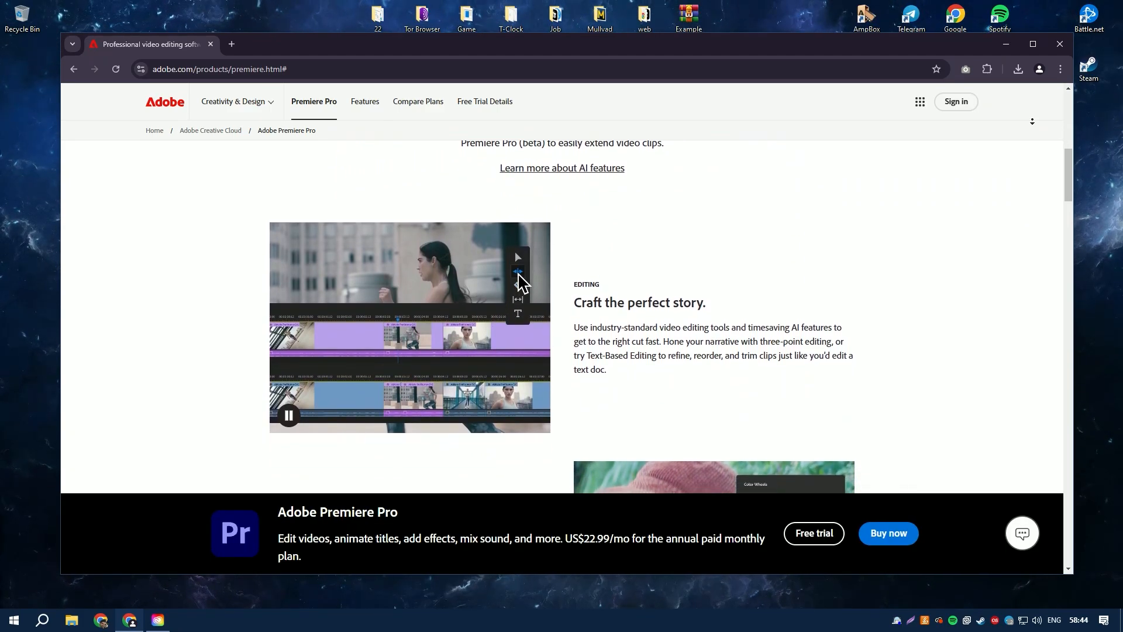
scroll("down", 3)
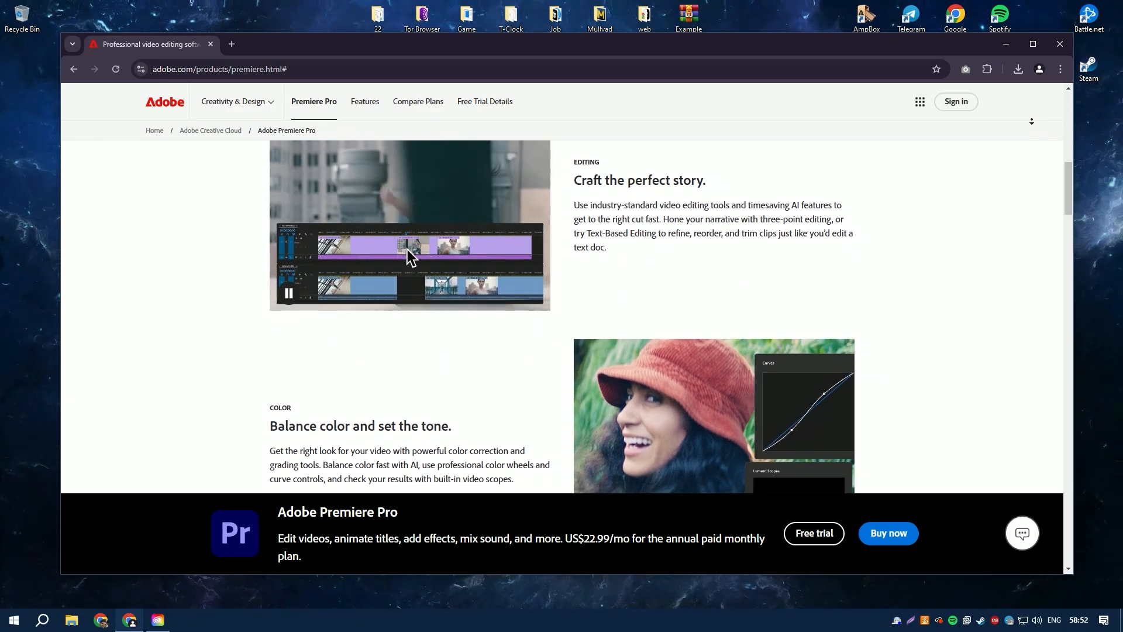
scroll("down", 3)
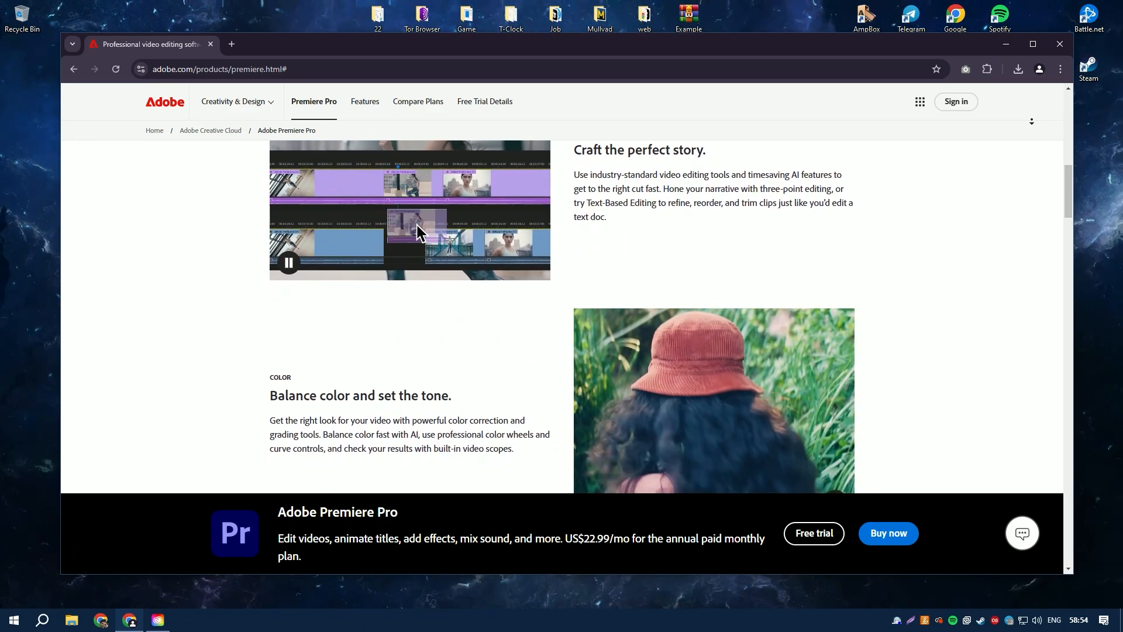
scroll("down", 3)
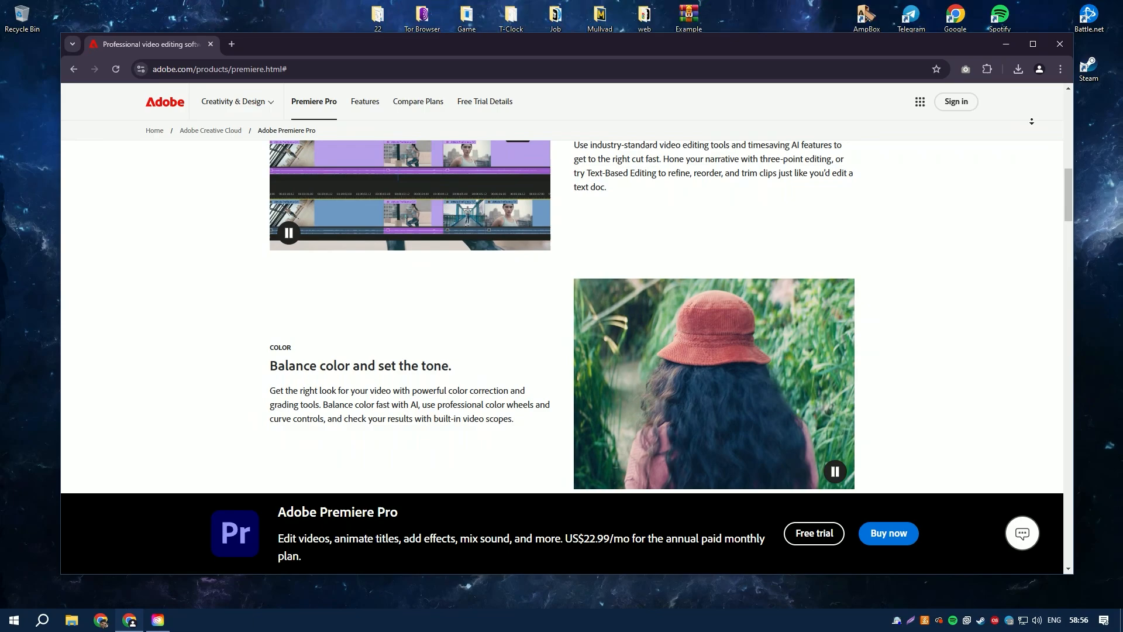
scroll("down", 3)
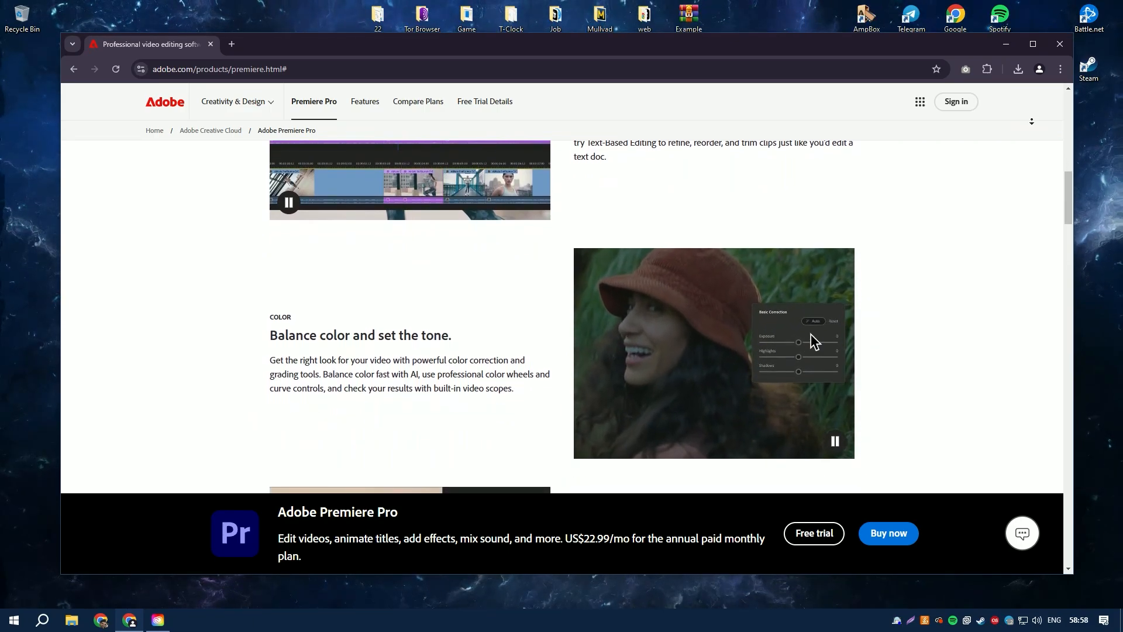
scroll("down", 3)
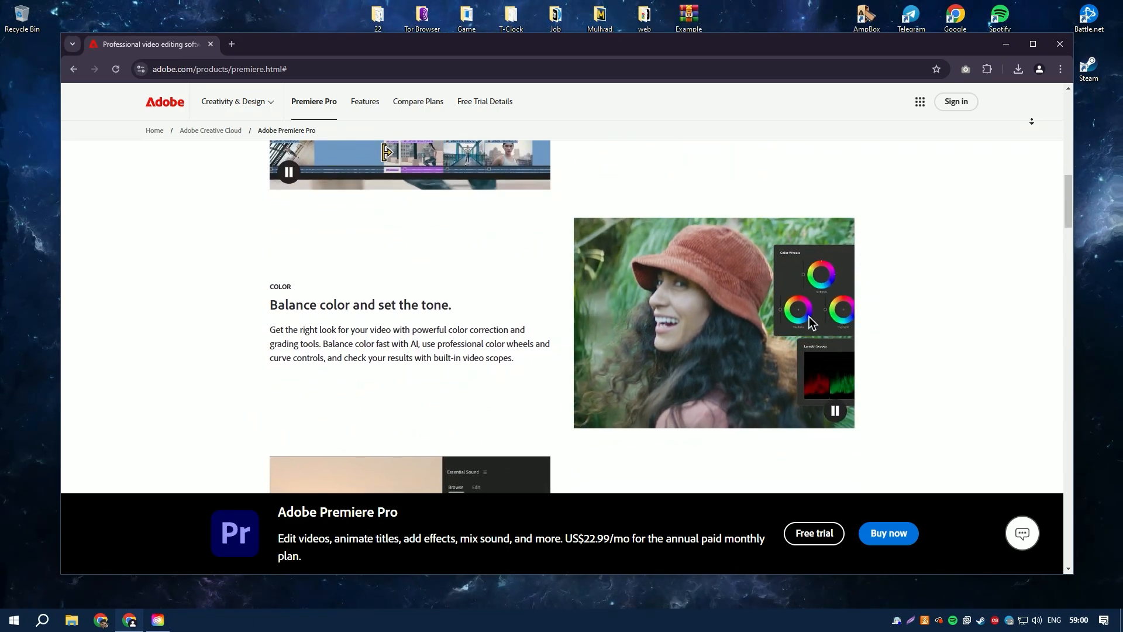
scroll("down", 3)
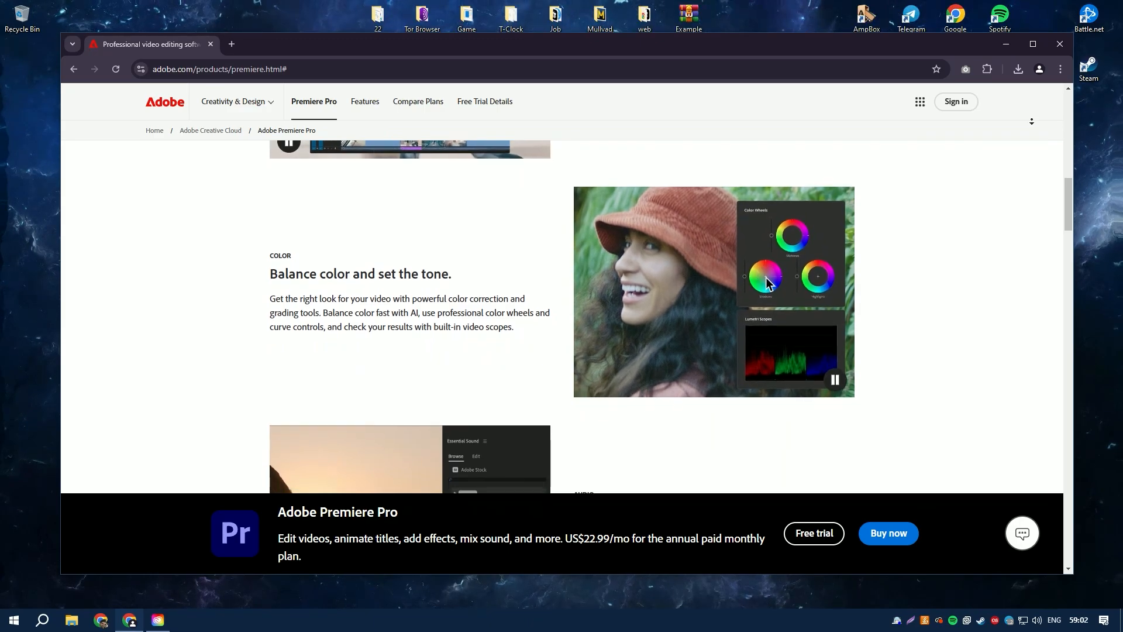
scroll("down", 3)
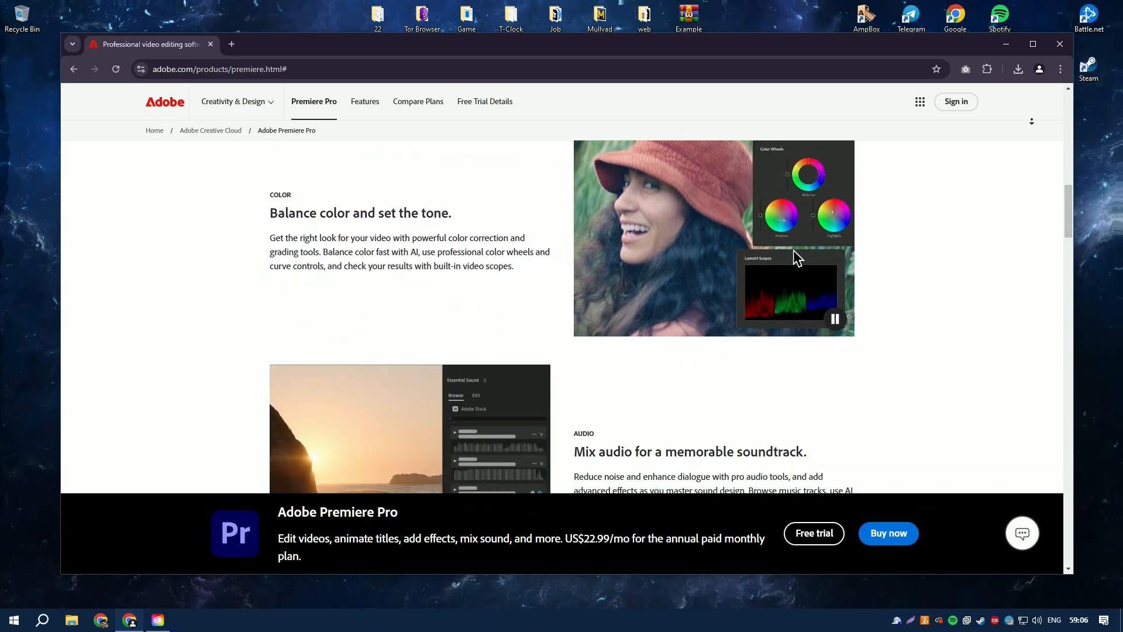
scroll("down", 3)
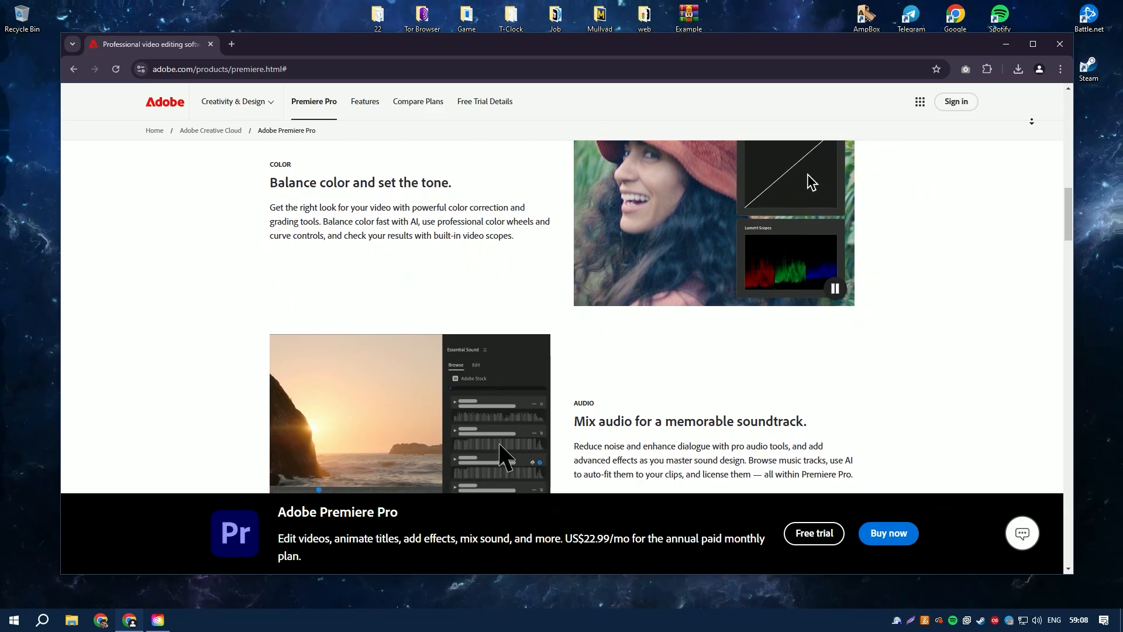
scroll("down", 3)
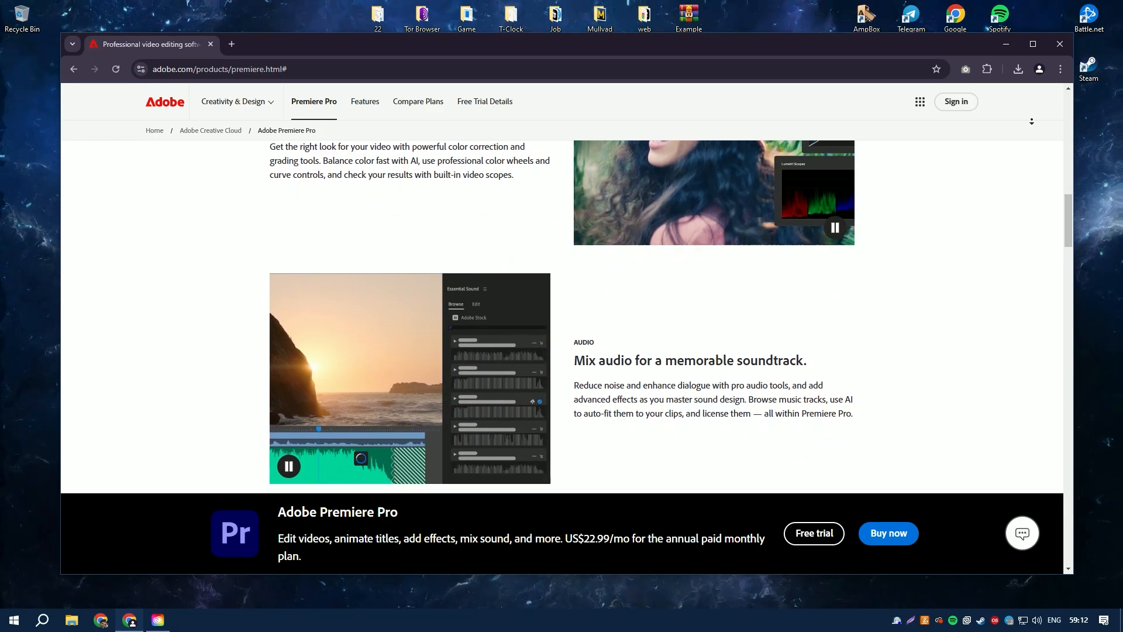
scroll("down", 3)
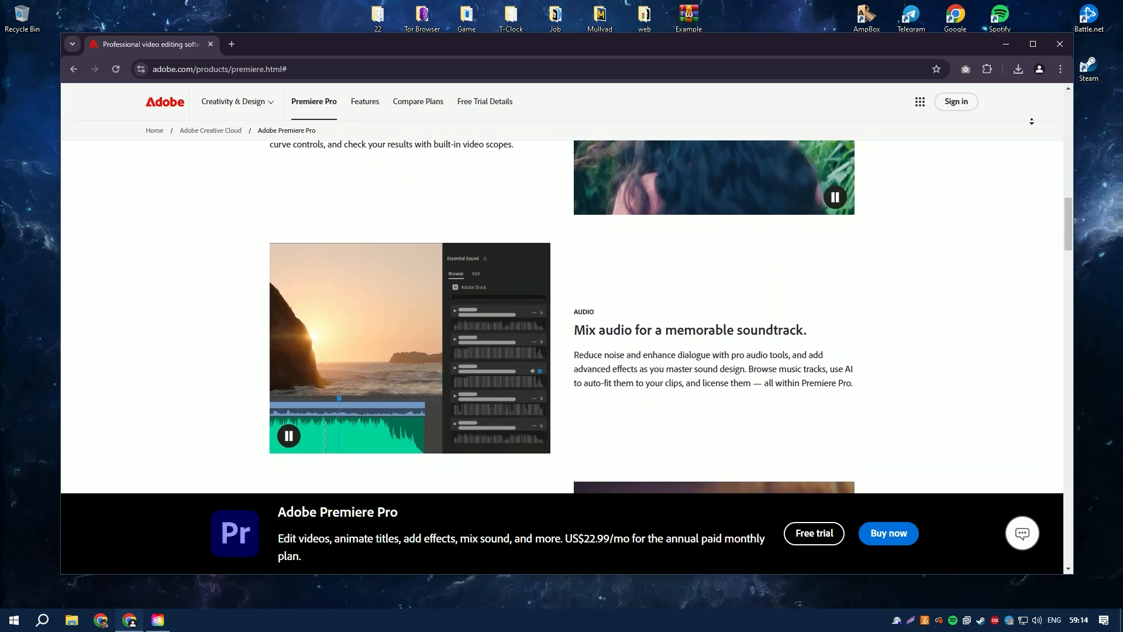
scroll("down", 3)
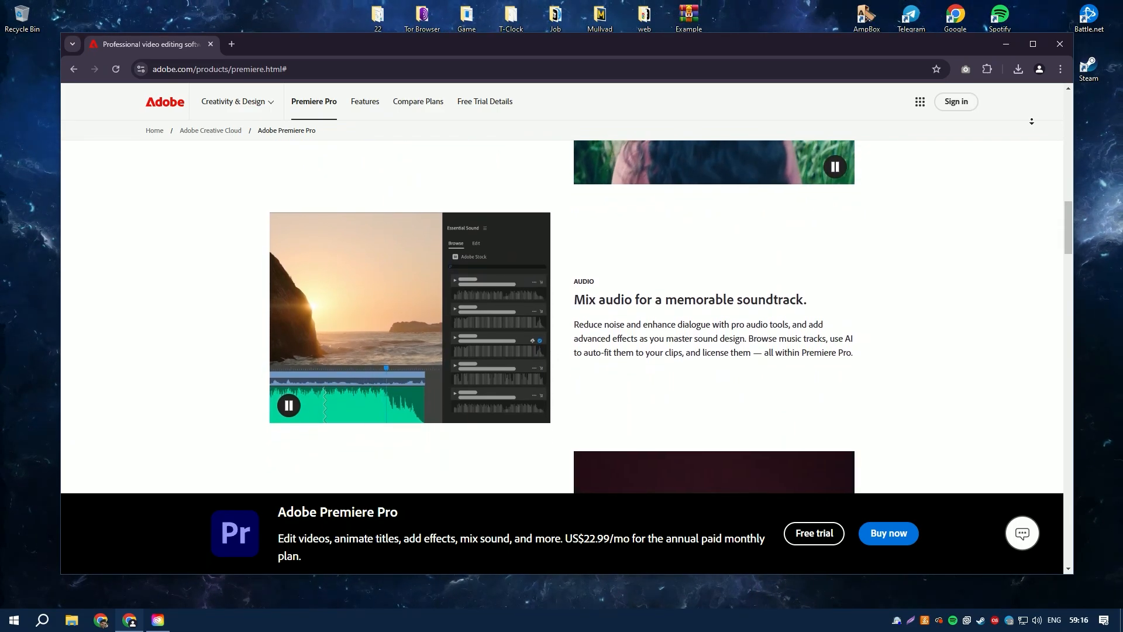
scroll("down", 3)
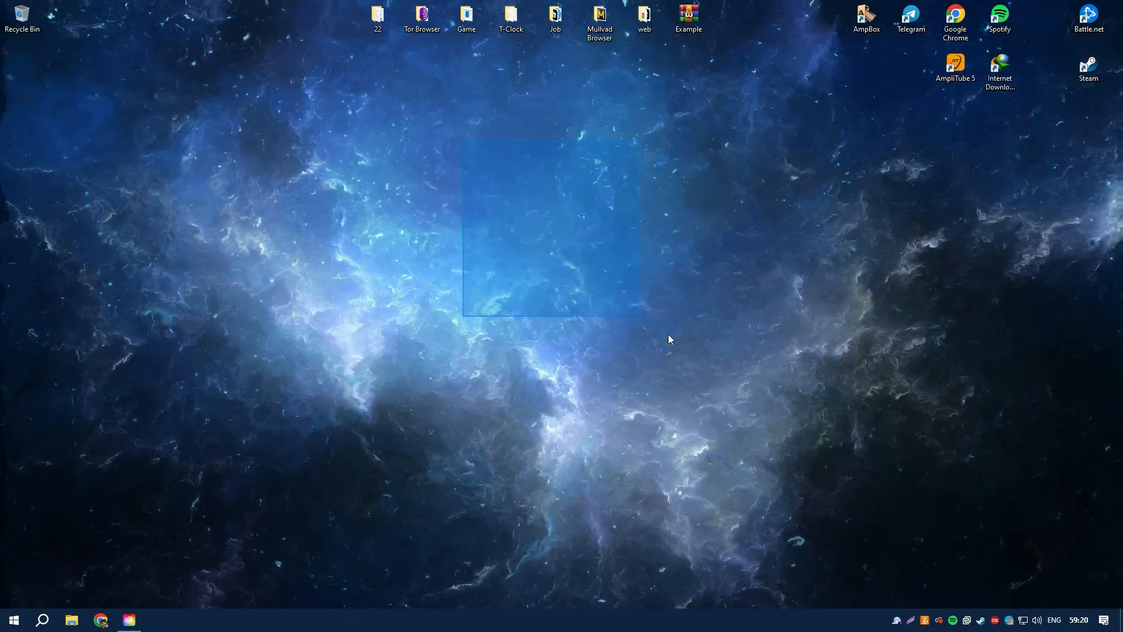
Move the Example archive to the desktop's right side and open and reposition Creative Cloud Desktop.
left_click(688, 16)
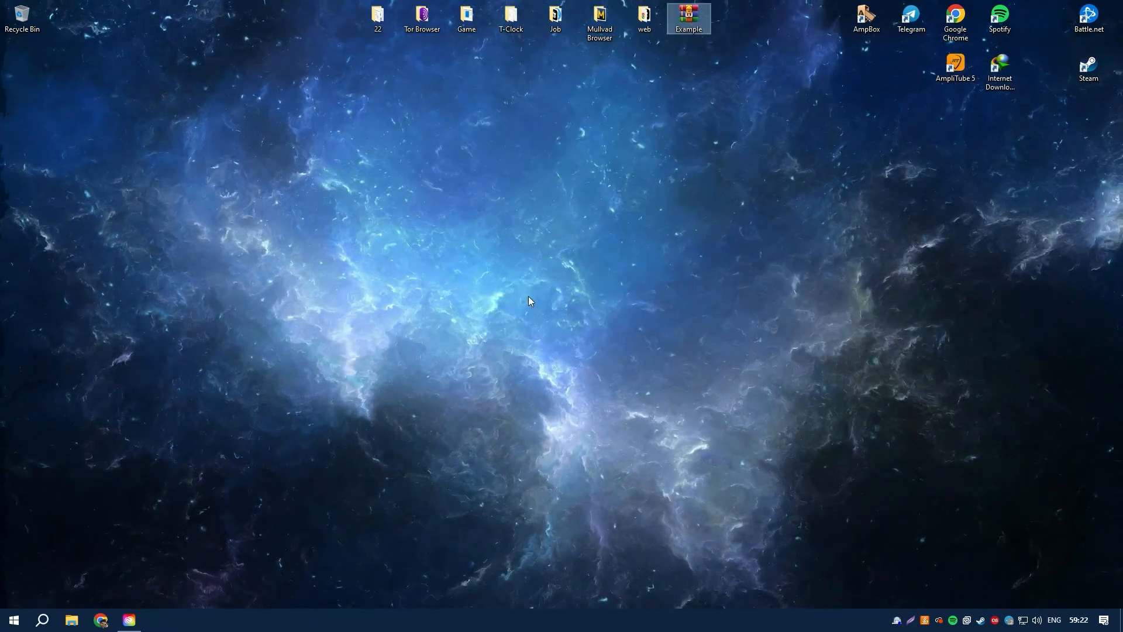
left_click_drag(688, 18, 1000, 313)
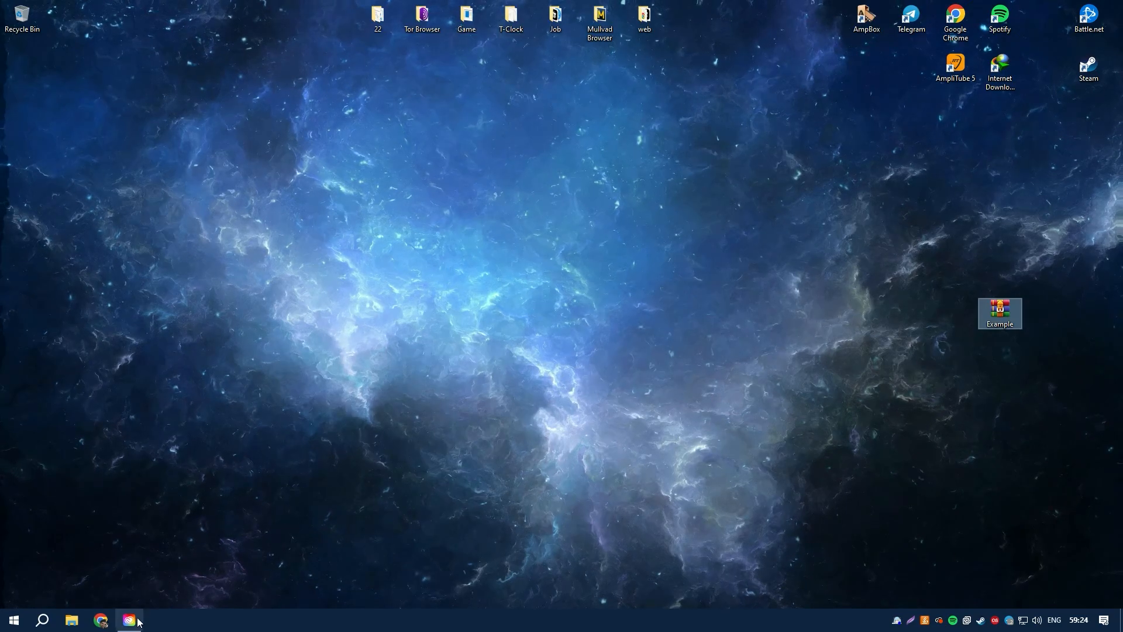
left_click(128, 620)
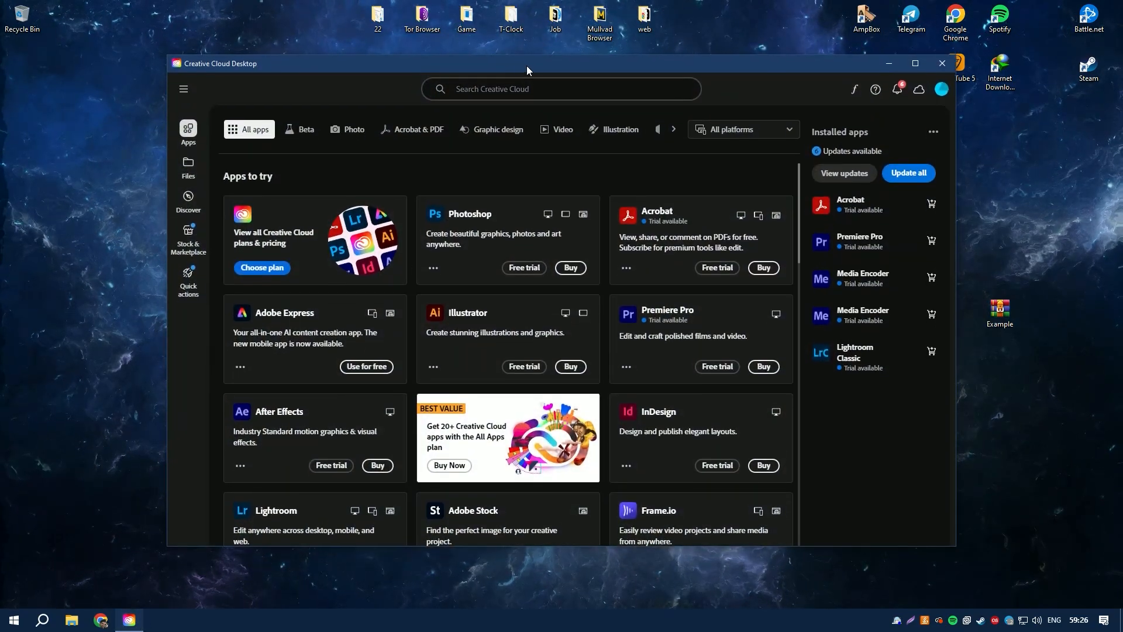
left_click_drag(527, 63, 462, 62)
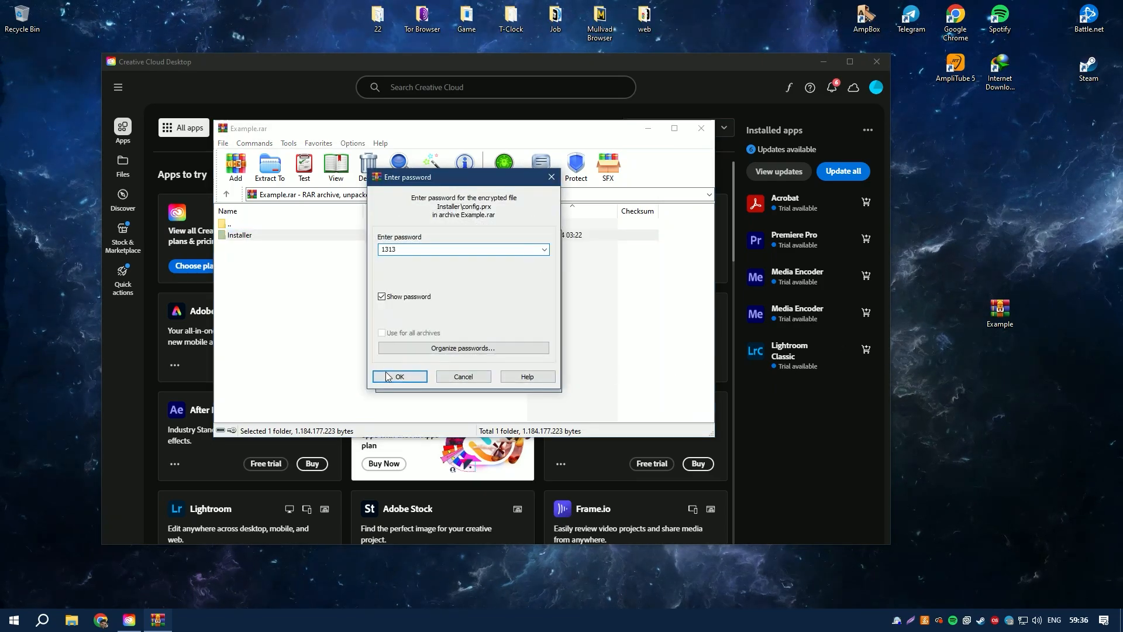
Confirm the Example.rar password with OK to extract the Installer folder.
left_click(399, 376)
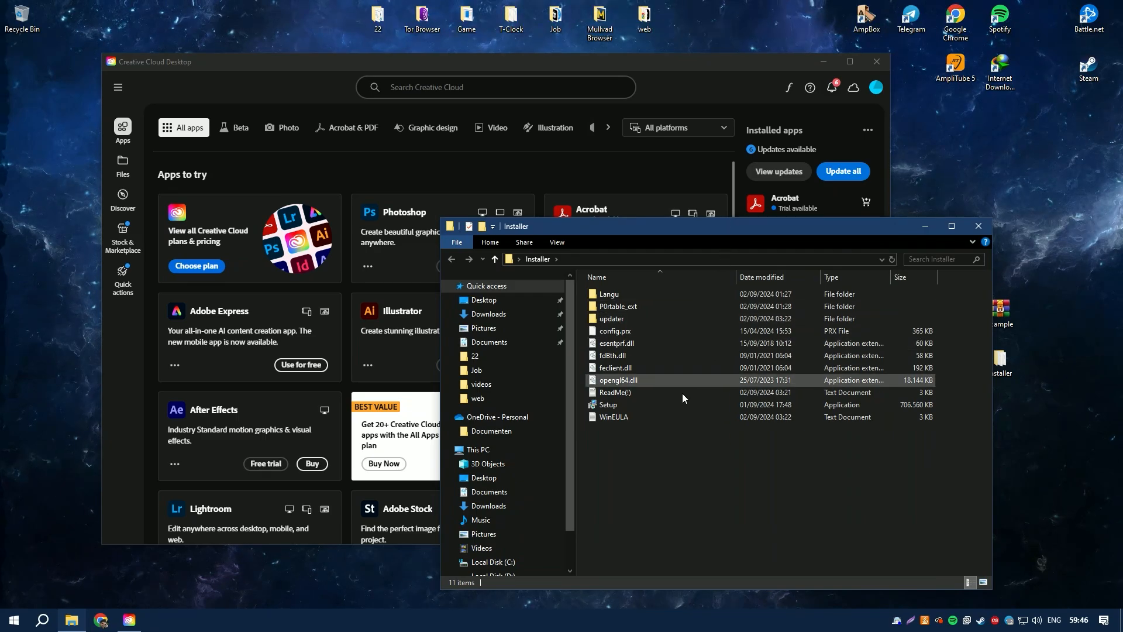
Double-click Setup in the Installer folder to launch the language-selection console.
double_click(607, 405)
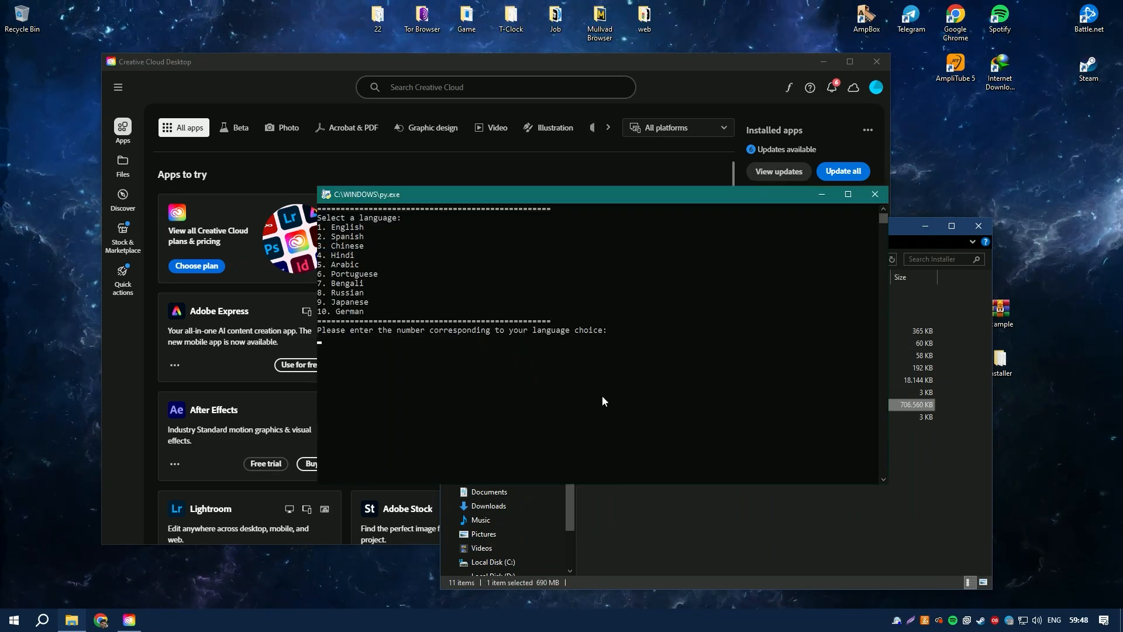